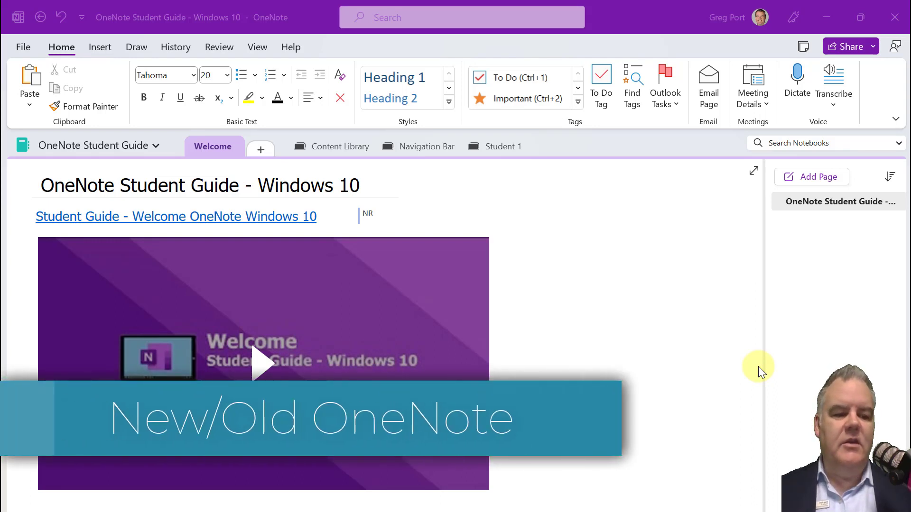
{"action": "mouse_move", "coordinate": [167, 485]}
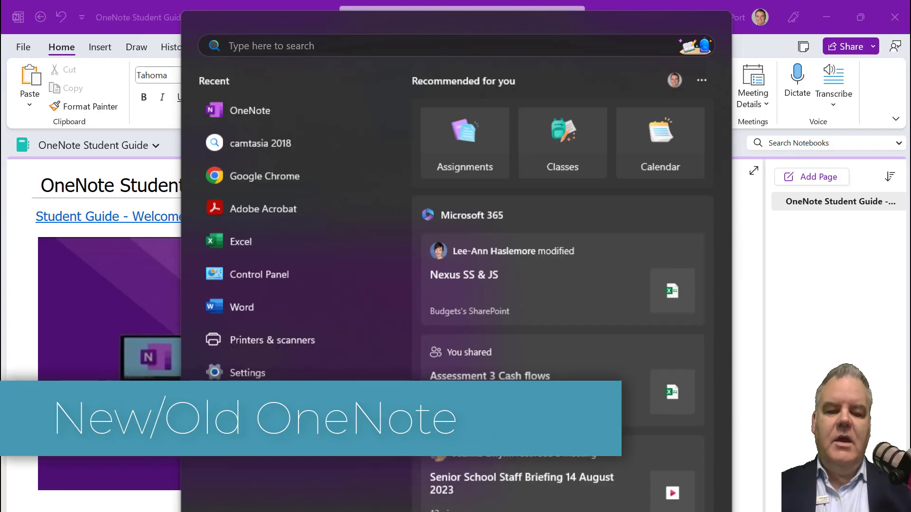
Step: Search the Start menu for 'onenote' to find the OneNote desktop app
{"action": "type", "text": "onenote"}
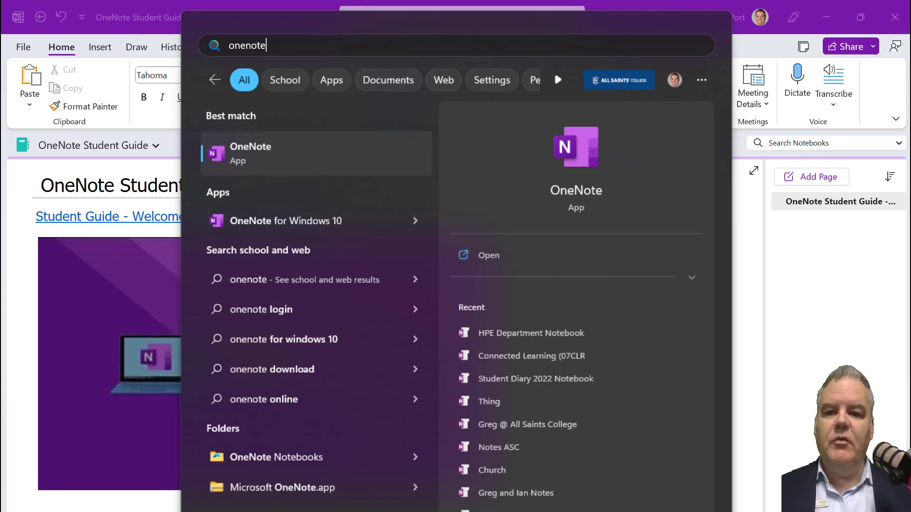
{"action": "mouse_move", "coordinate": [262, 150]}
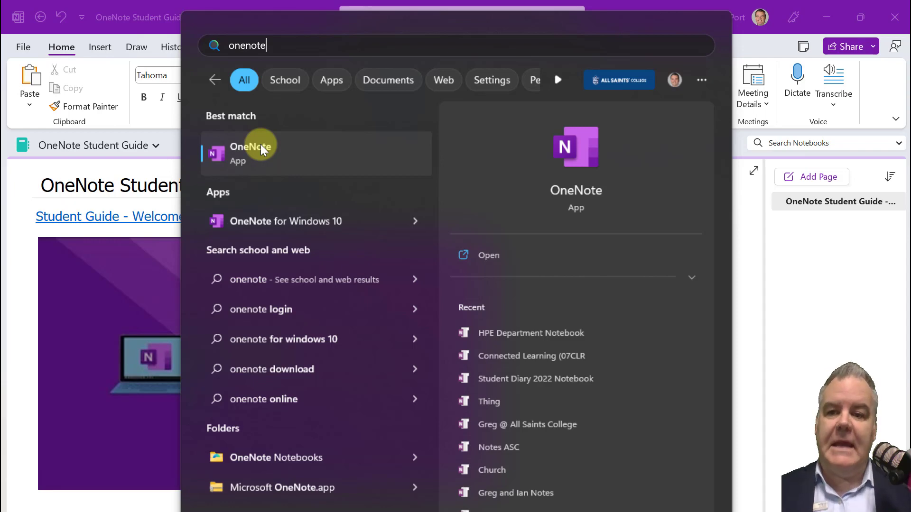
{"action": "mouse_move", "coordinate": [20, 245]}
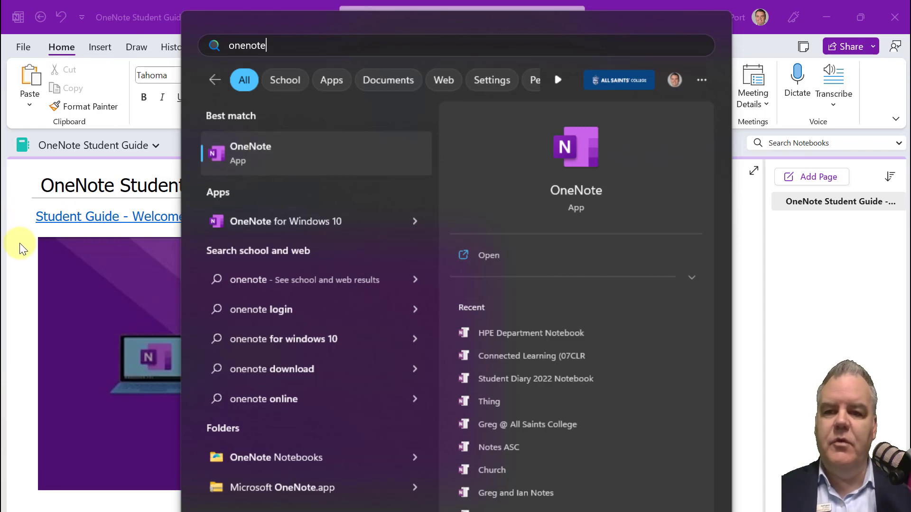
{"action": "mouse_move", "coordinate": [28, 235]}
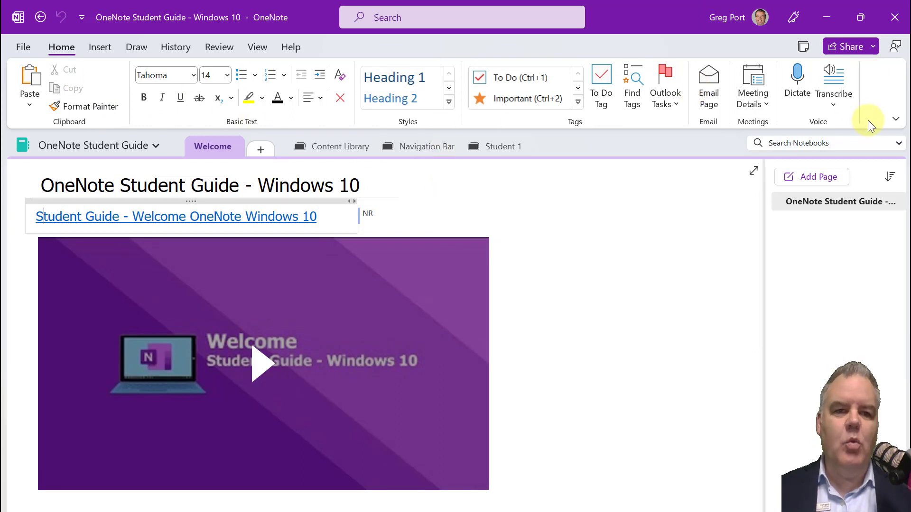
{"action": "mouse_move", "coordinate": [813, 117]}
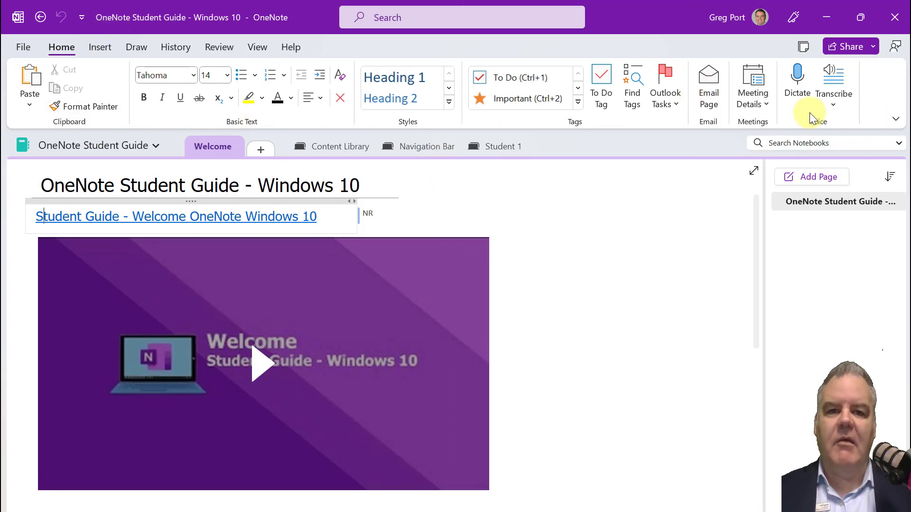
Step: Set the ribbon display to Simplified Ribbon, then collapse it to Show tabs only
{"action": "left_click", "coordinate": [893, 120]}
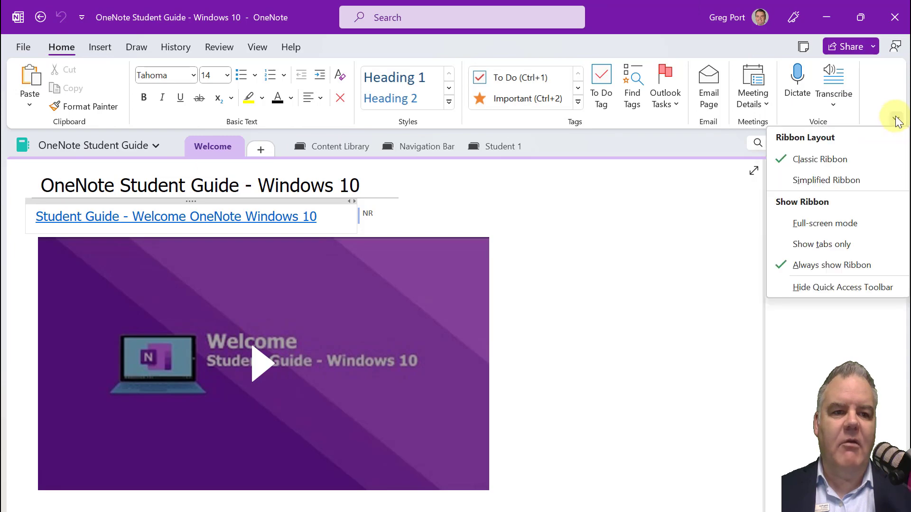
{"action": "left_click", "coordinate": [826, 181]}
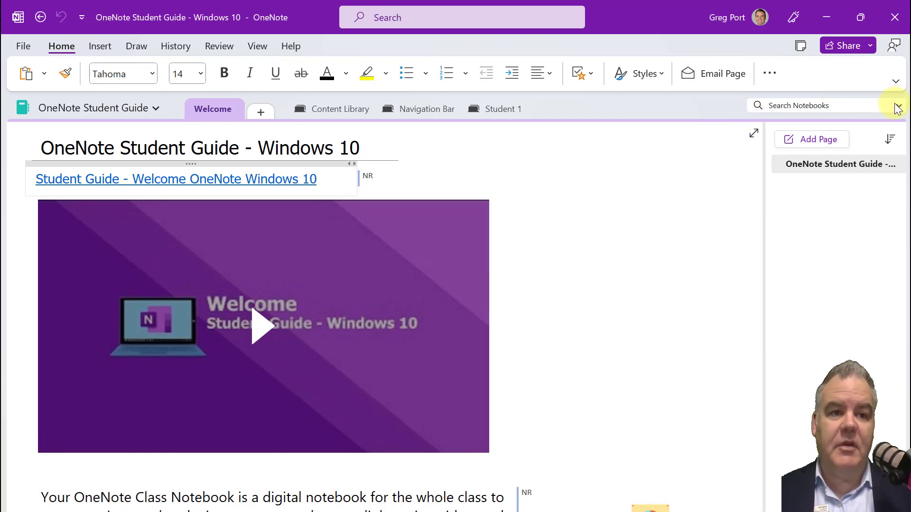
{"action": "left_click", "coordinate": [896, 80]}
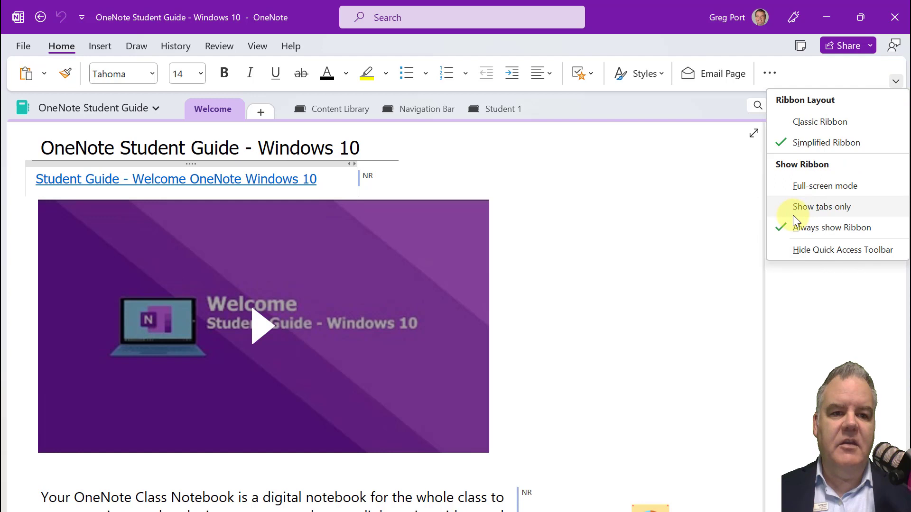
{"action": "left_click", "coordinate": [820, 206]}
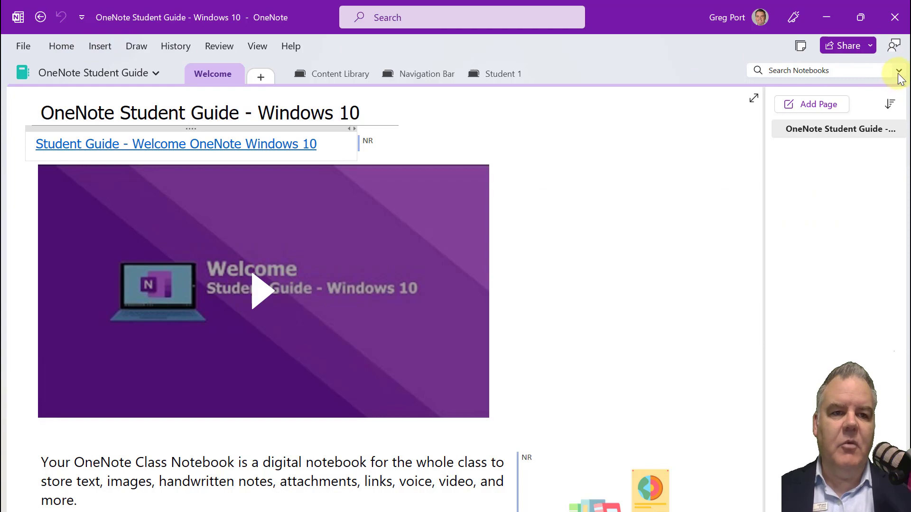
{"action": "left_click", "coordinate": [900, 70]}
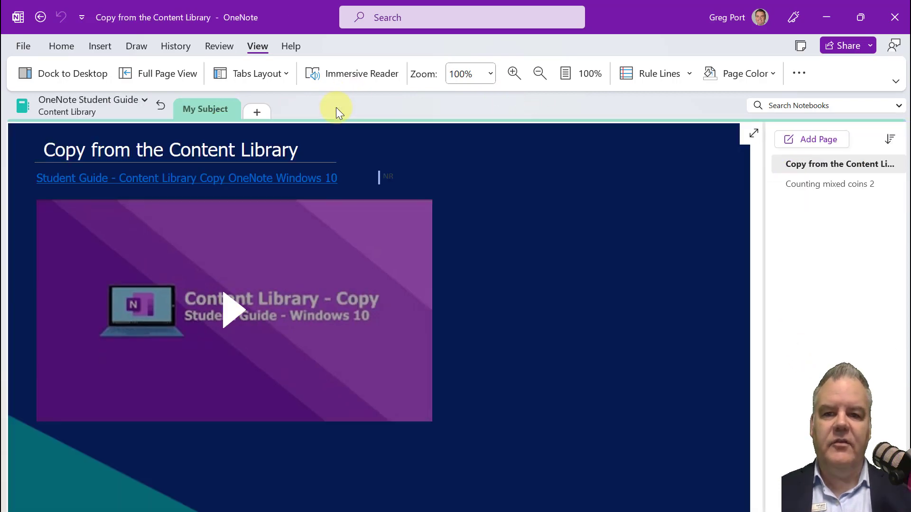
{"action": "mouse_move", "coordinate": [848, 254]}
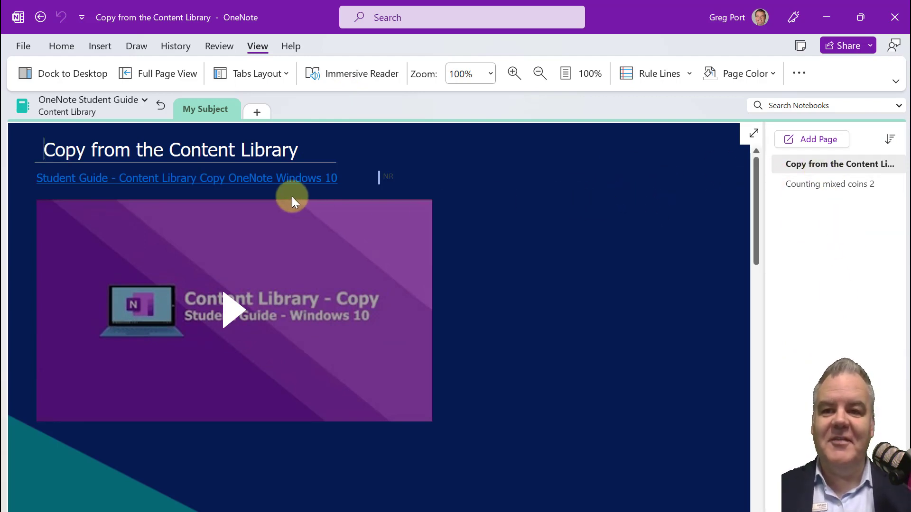
{"action": "mouse_move", "coordinate": [286, 78]}
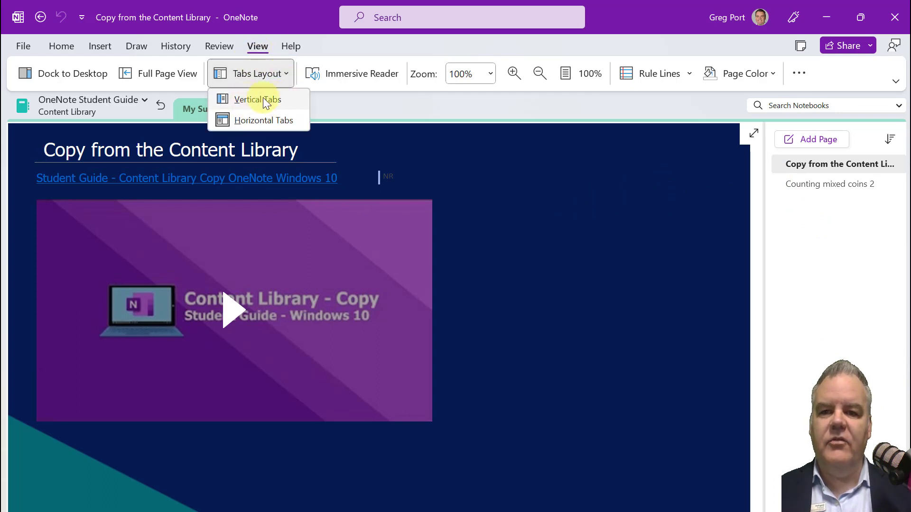
{"action": "mouse_move", "coordinate": [263, 101]}
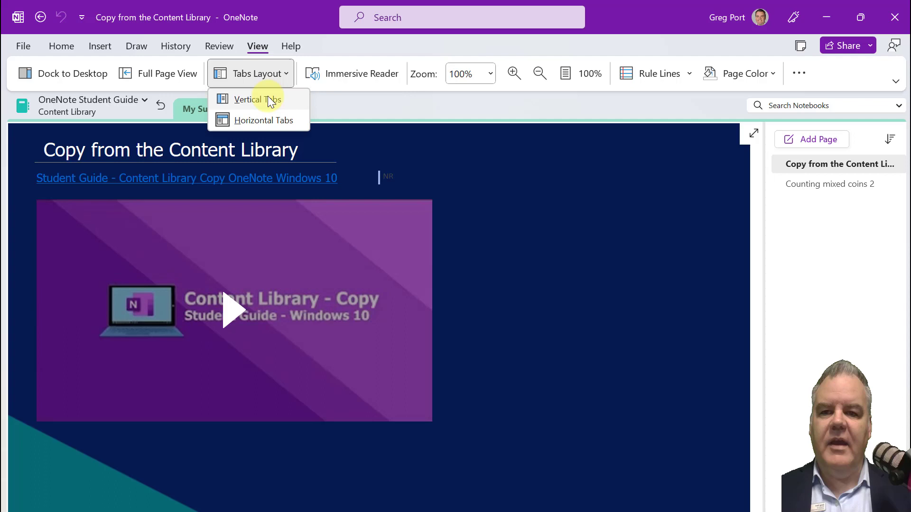
Step: Choose Vertical Tabs as the tabs layout
{"action": "left_click", "coordinate": [257, 99]}
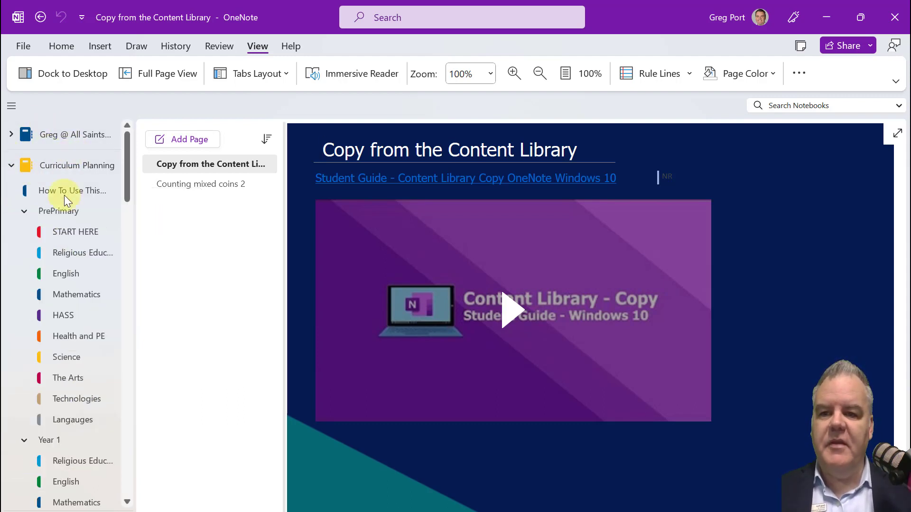
Step: Open the Religious Education section's Term One Curriculum Links page via How To Use This and START HERE
{"action": "left_click", "coordinate": [75, 231]}
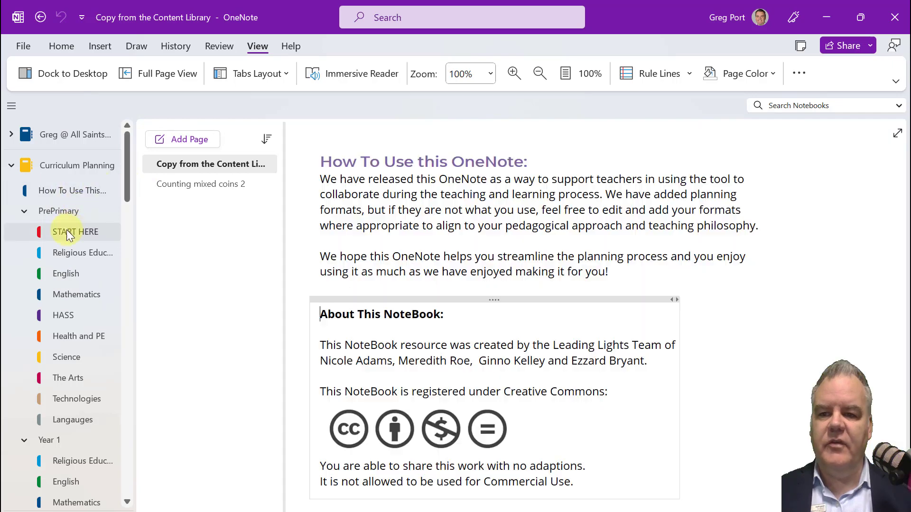
{"action": "left_click", "coordinate": [75, 232]}
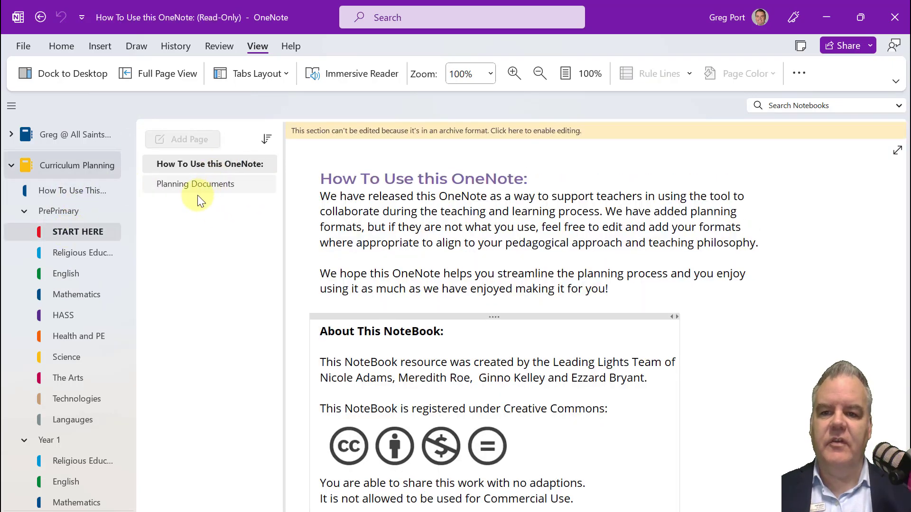
{"action": "left_click", "coordinate": [82, 253]}
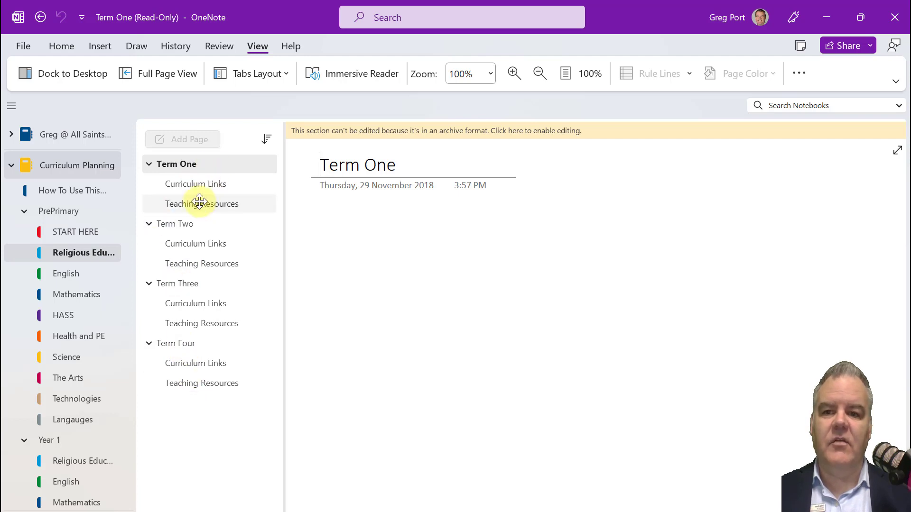
{"action": "left_click", "coordinate": [195, 183]}
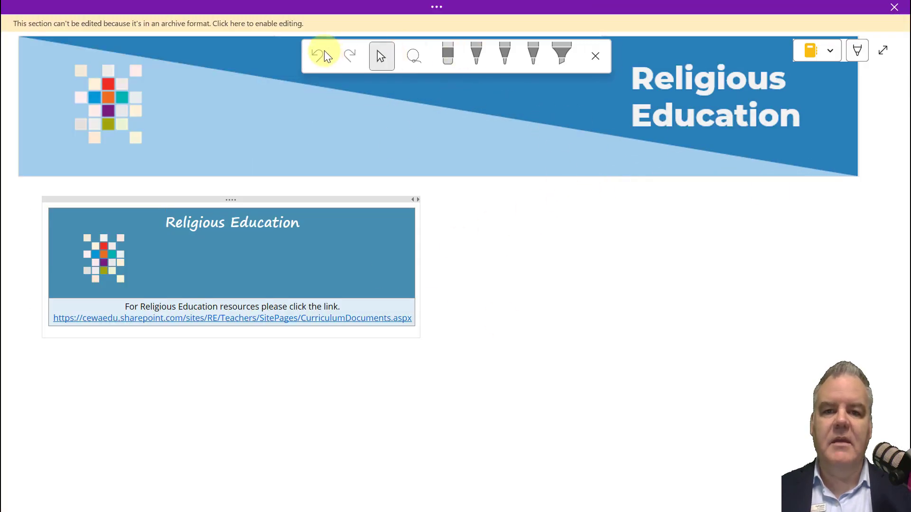
{"action": "mouse_move", "coordinate": [462, 76]}
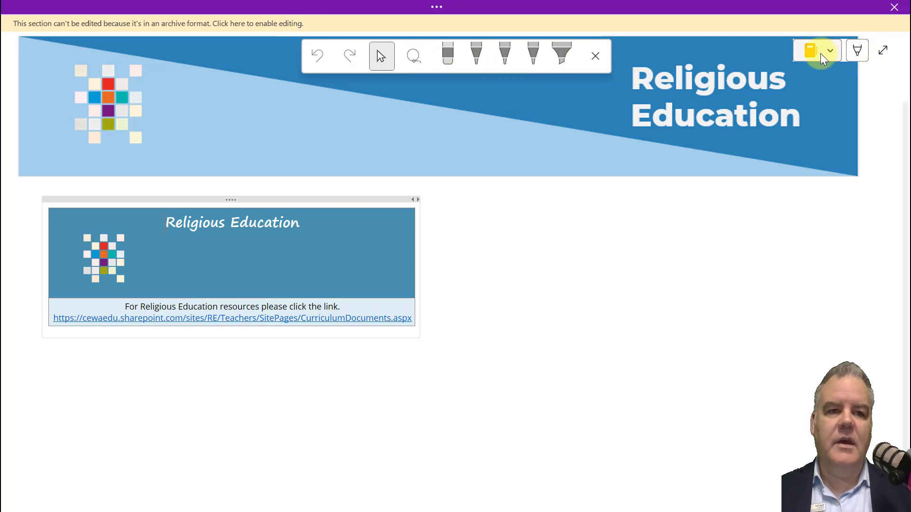
Step: Exit full-page view so the Term One Curriculum Links page shows with section and page lists
{"action": "left_click", "coordinate": [830, 50]}
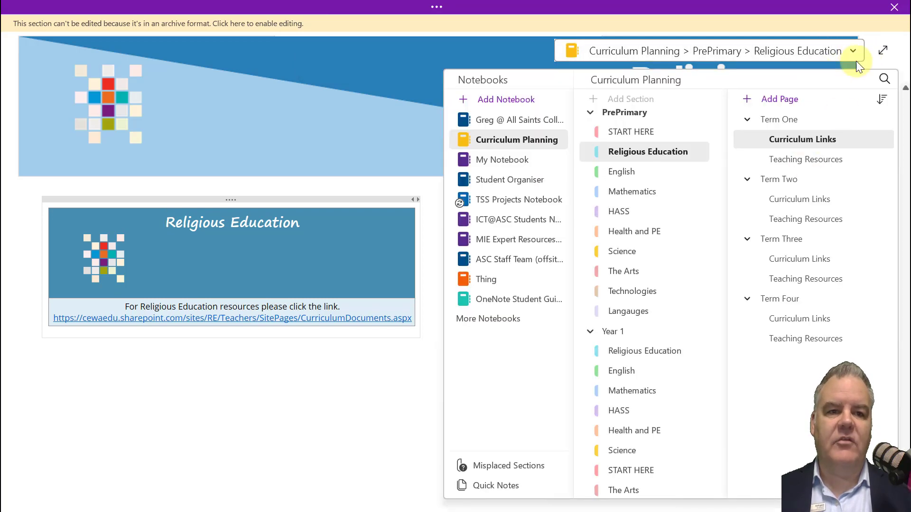
{"action": "left_click", "coordinate": [853, 51]}
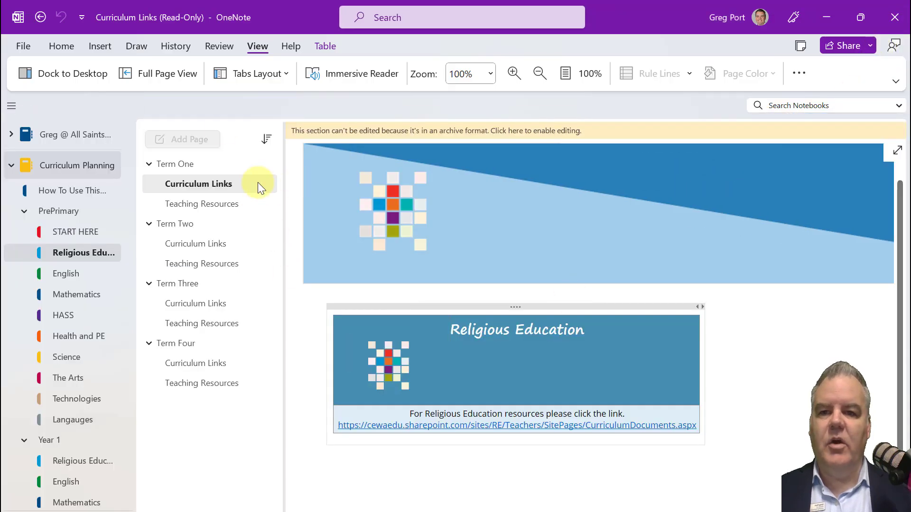
{"action": "mouse_move", "coordinate": [280, 285]}
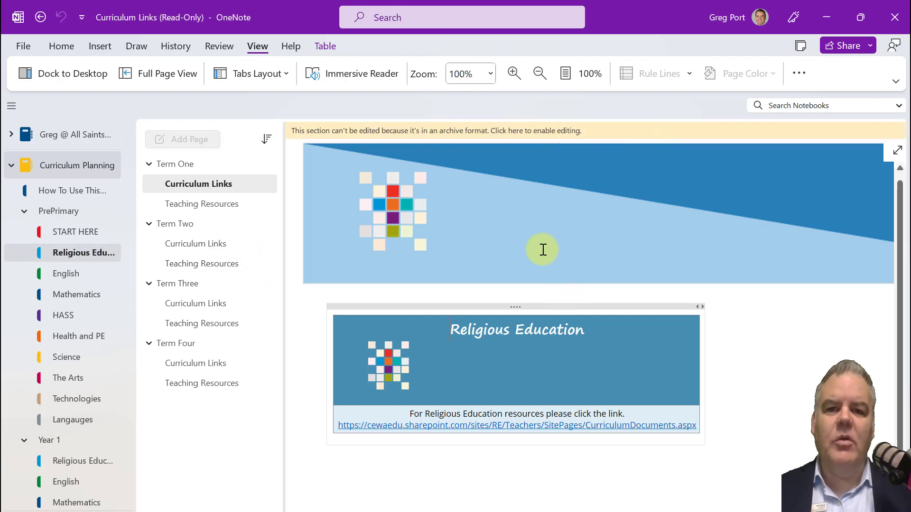
{"action": "mouse_move", "coordinate": [435, 312]}
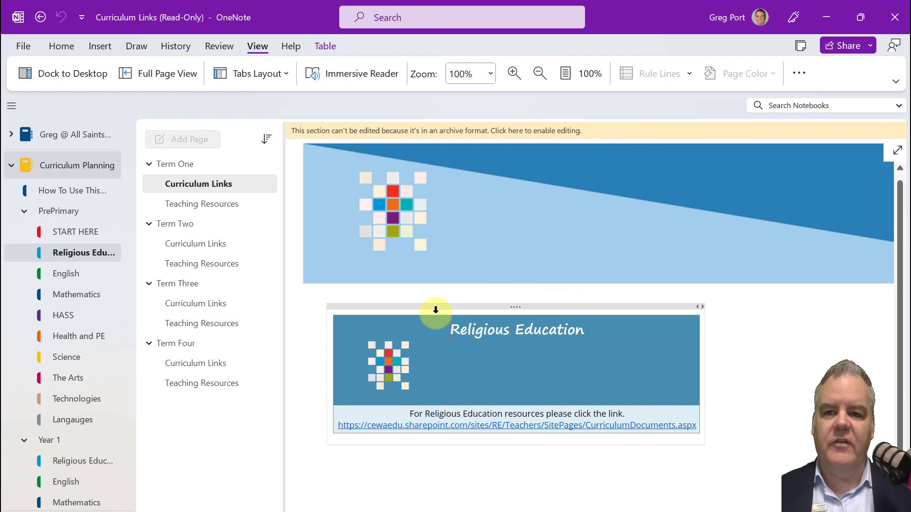
Step: Show the Home tab, then the Draw tab with its inking tools
{"action": "left_click", "coordinate": [61, 46]}
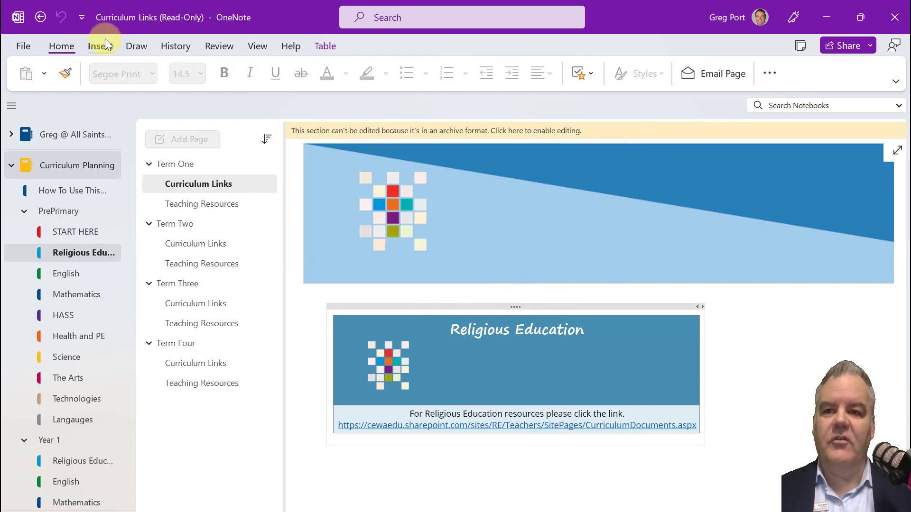
{"action": "left_click", "coordinate": [137, 46]}
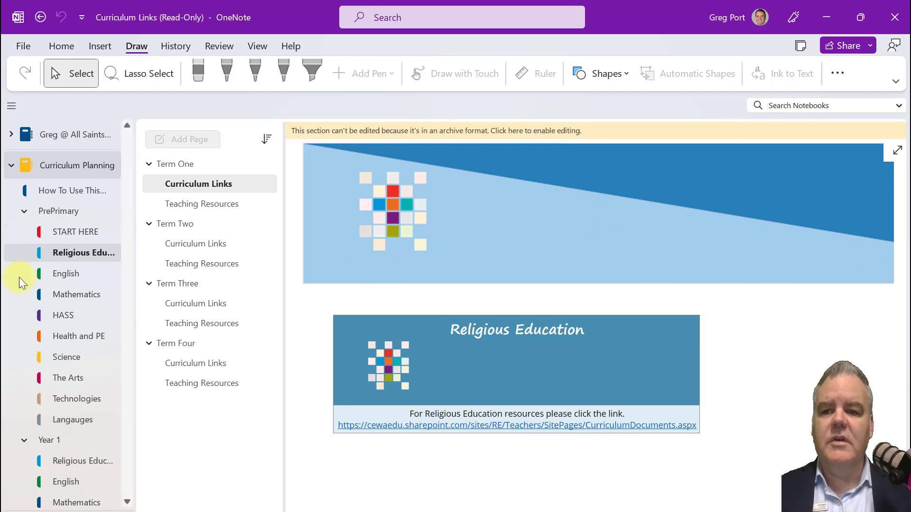
Step: On the View tab, dismiss the new tabs layout tip with Got it
{"action": "left_click", "coordinate": [257, 45]}
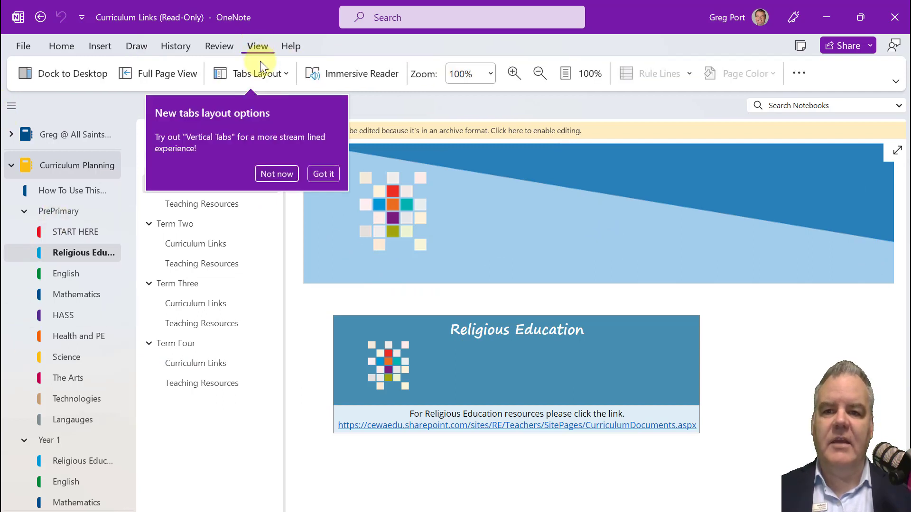
{"action": "left_click", "coordinate": [323, 173]}
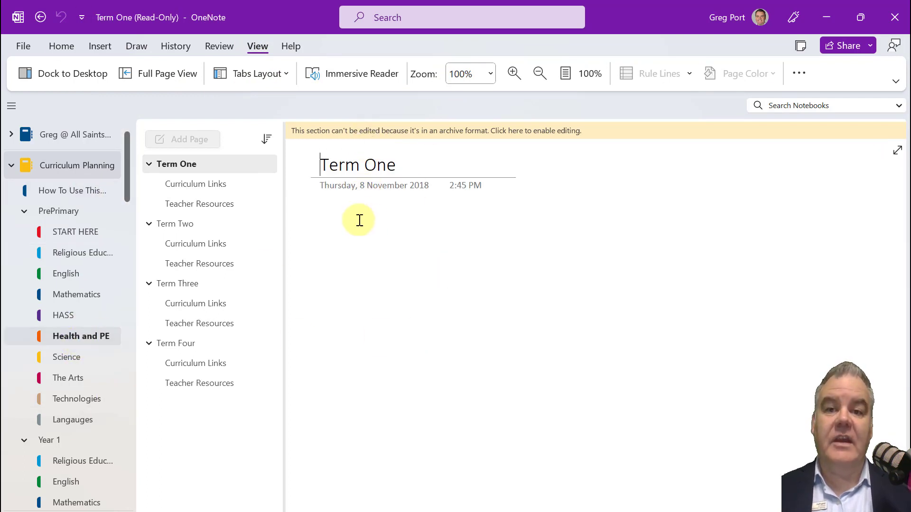
{"action": "mouse_move", "coordinate": [509, 318]}
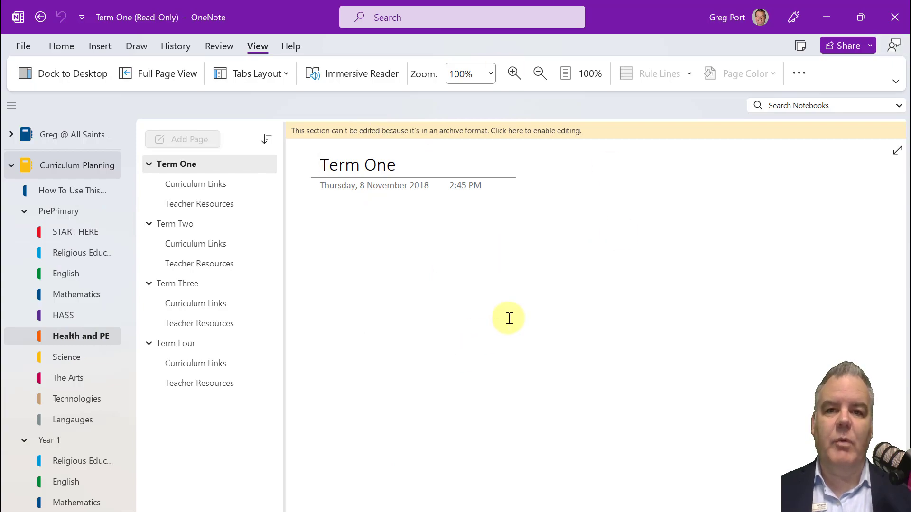